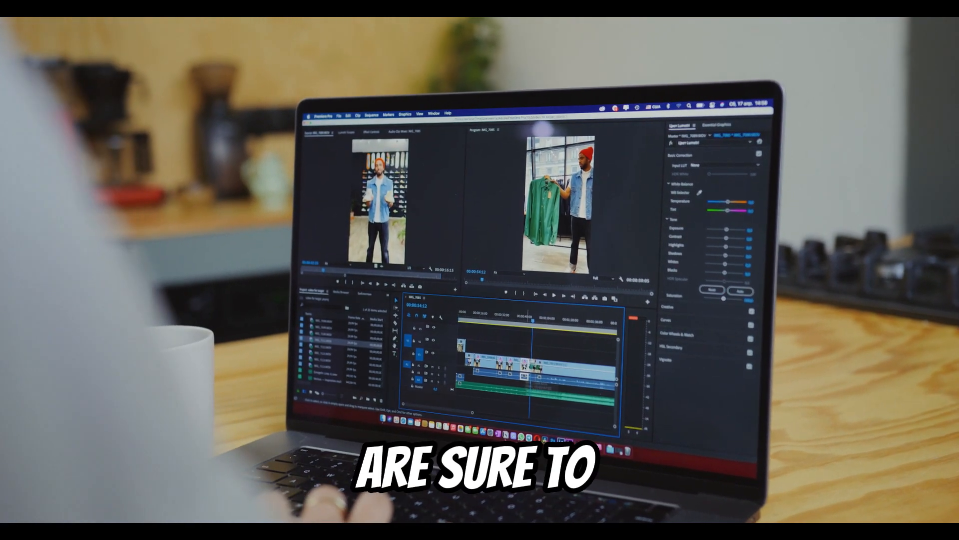
Delete the clip section under the playhead, leaving an empty gap in the sequence
{"action": "right_click", "coordinate": [501, 364]}
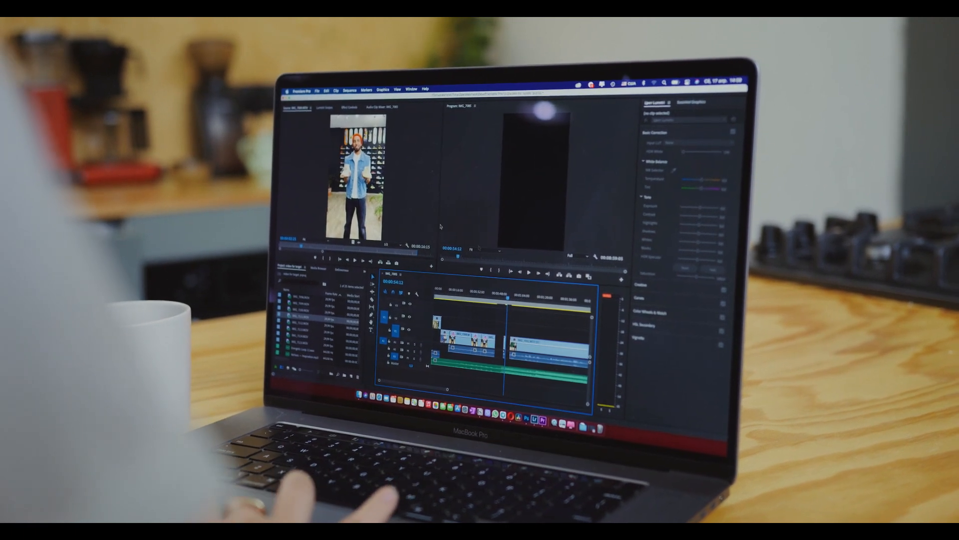
{"action": "left_click", "coordinate": [329, 85]}
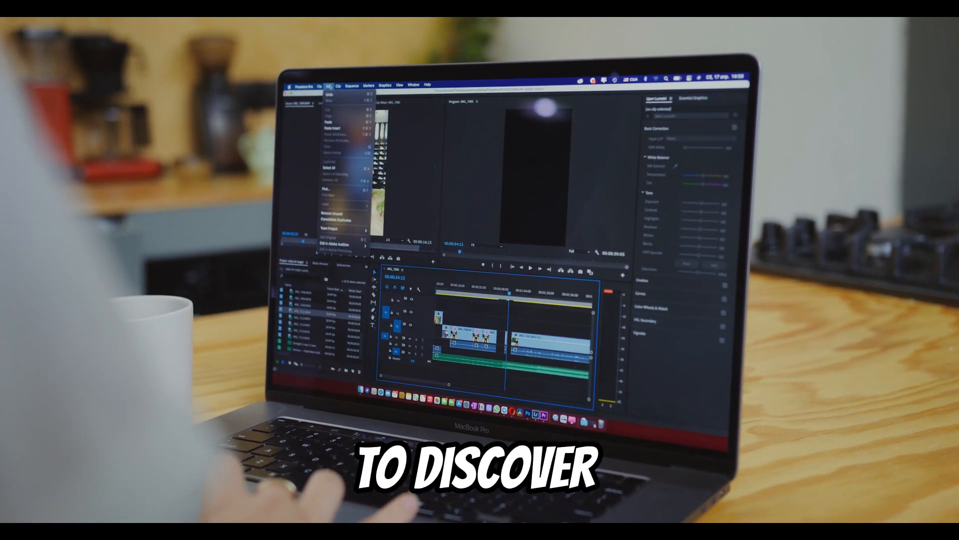